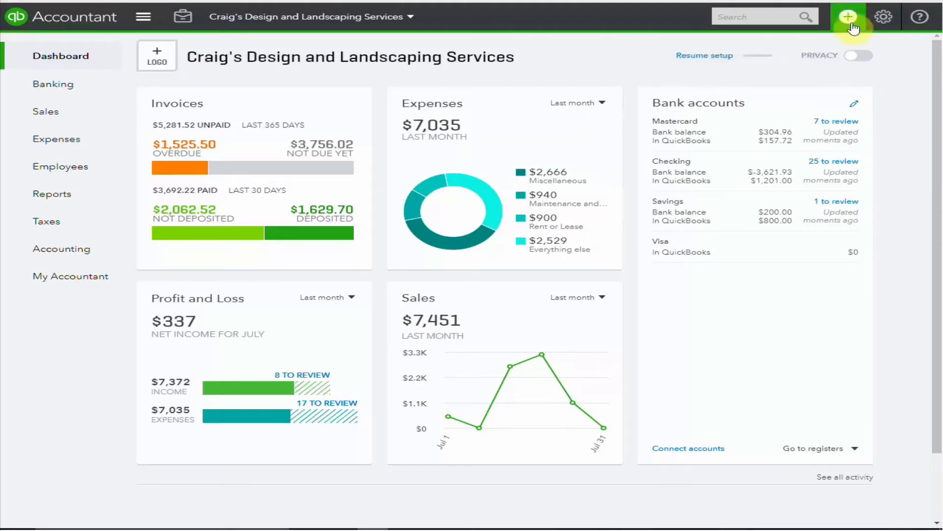
Step: Open a blank Single Time Activity form from the Create menu's full list
{"action": "left_click", "coordinate": [849, 16]}
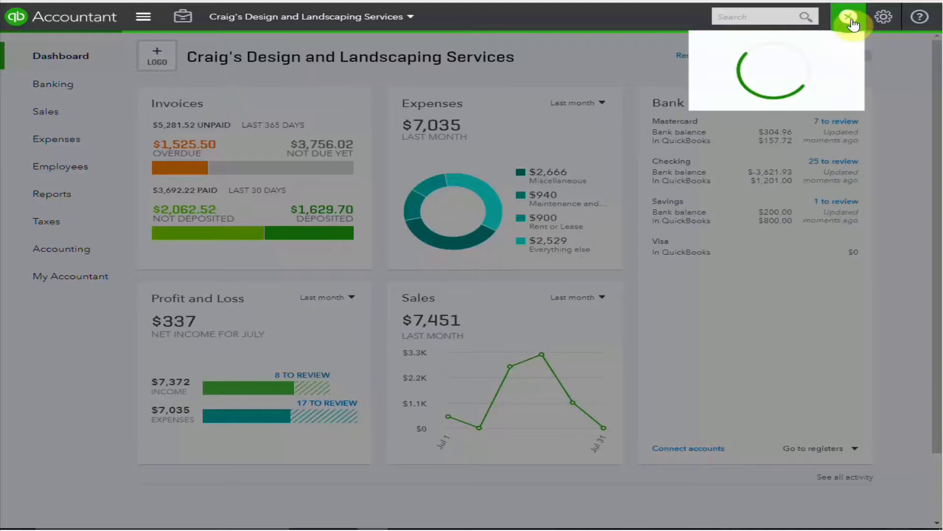
{"action": "left_click", "coordinate": [847, 16]}
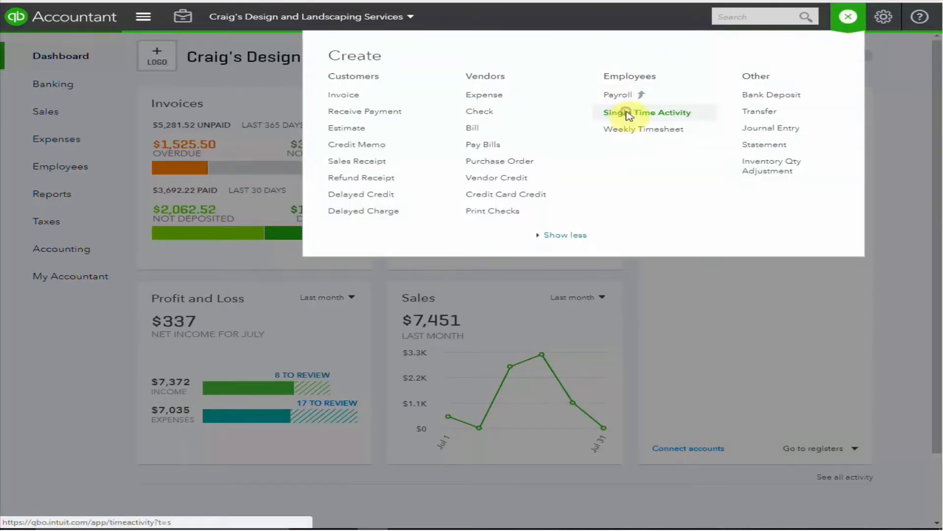
{"action": "left_click", "coordinate": [648, 112]}
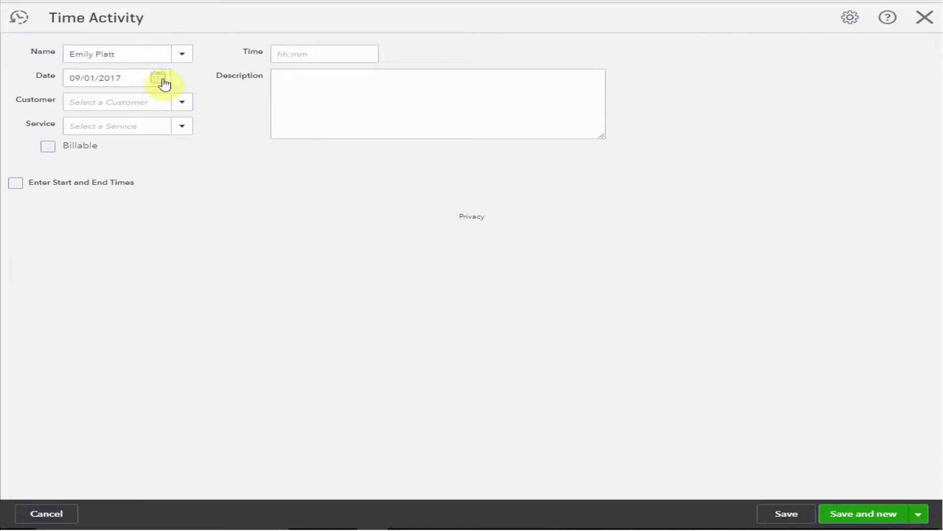
{"action": "mouse_move", "coordinate": [188, 112]}
{"action": "type", "text": "Cool Cars"}
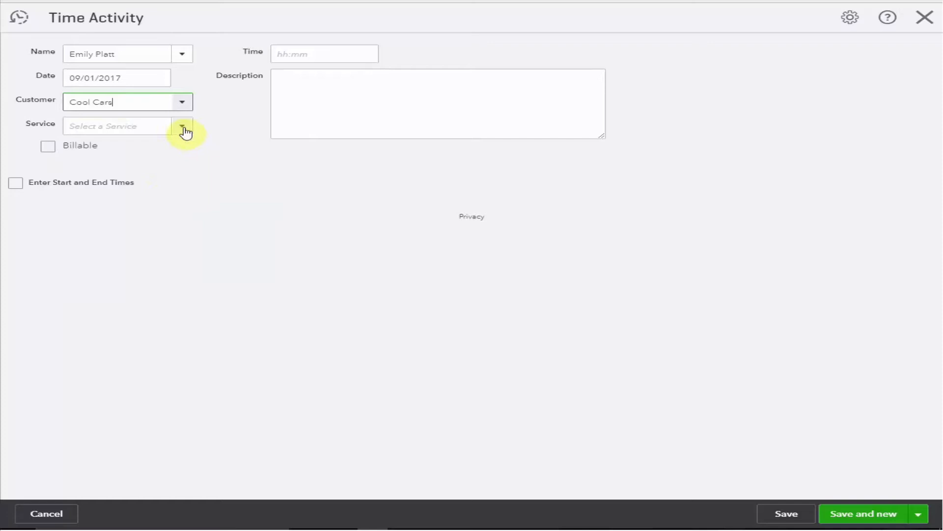
Step: Make the Design:Design time billable at $100.00/hour and taxable, entered by start and end times
{"action": "left_click", "coordinate": [181, 126]}
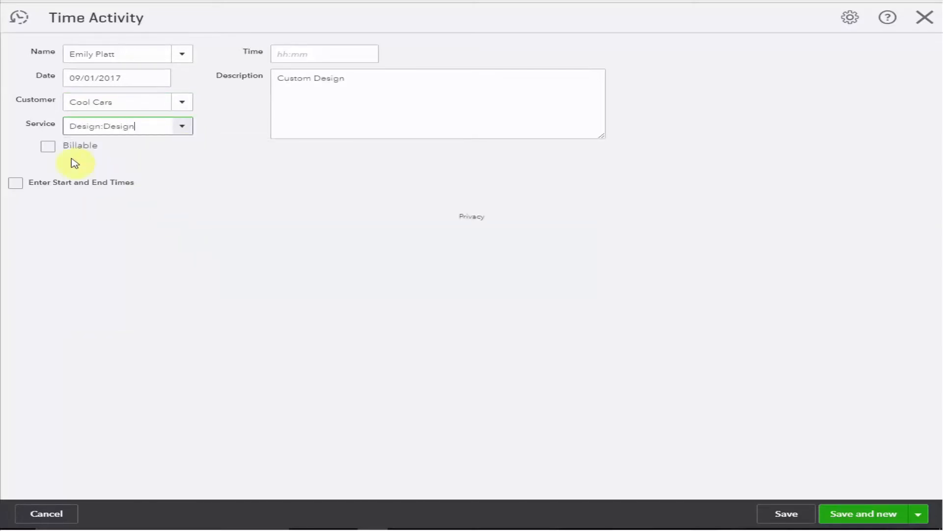
{"action": "left_click", "coordinate": [48, 146]}
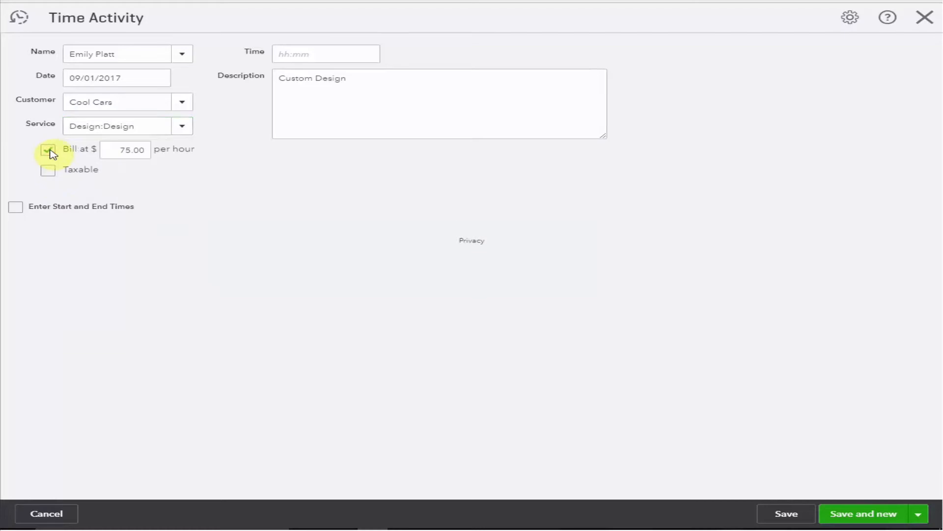
{"action": "left_click", "coordinate": [48, 149]}
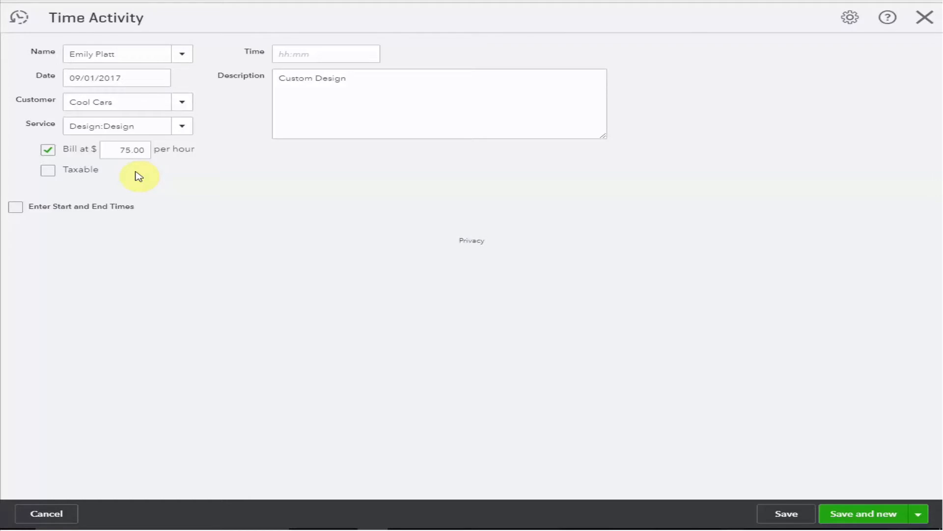
{"action": "left_click", "coordinate": [125, 150]}
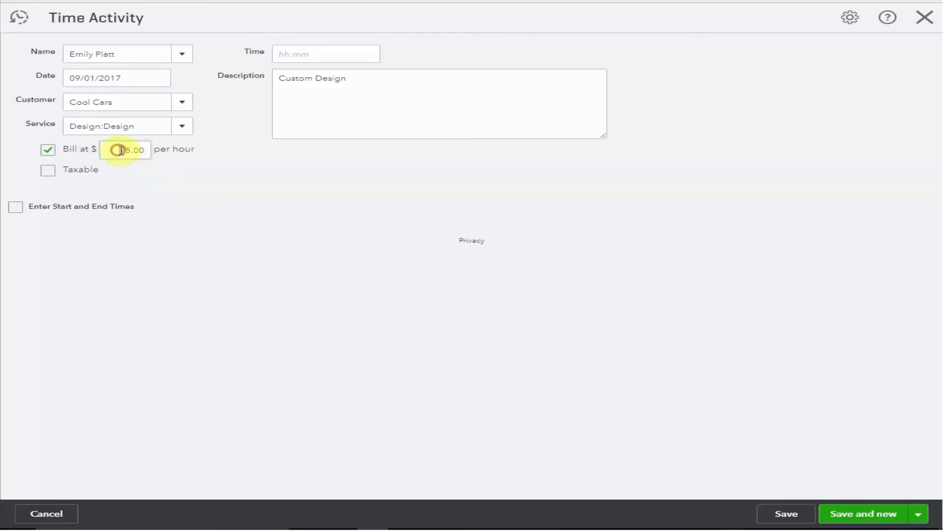
{"action": "type", "text": "100.00"}
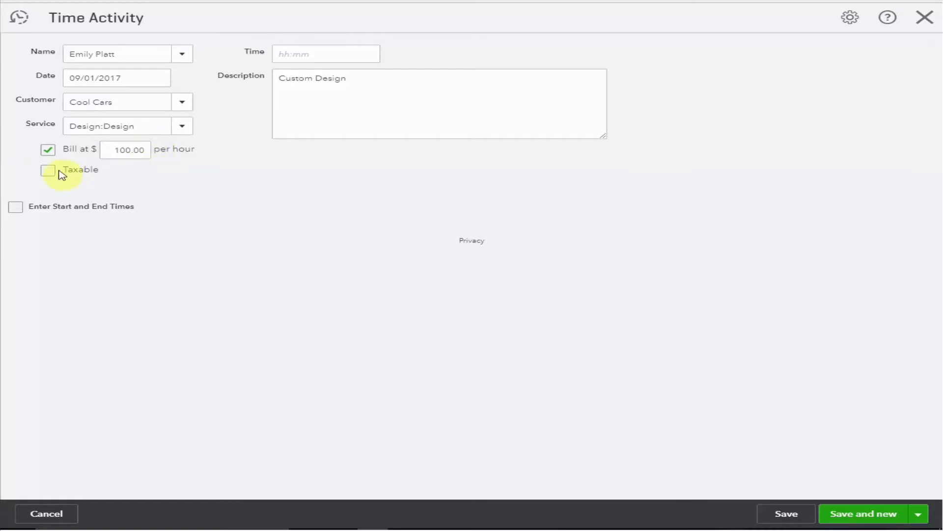
{"action": "left_click", "coordinate": [47, 169]}
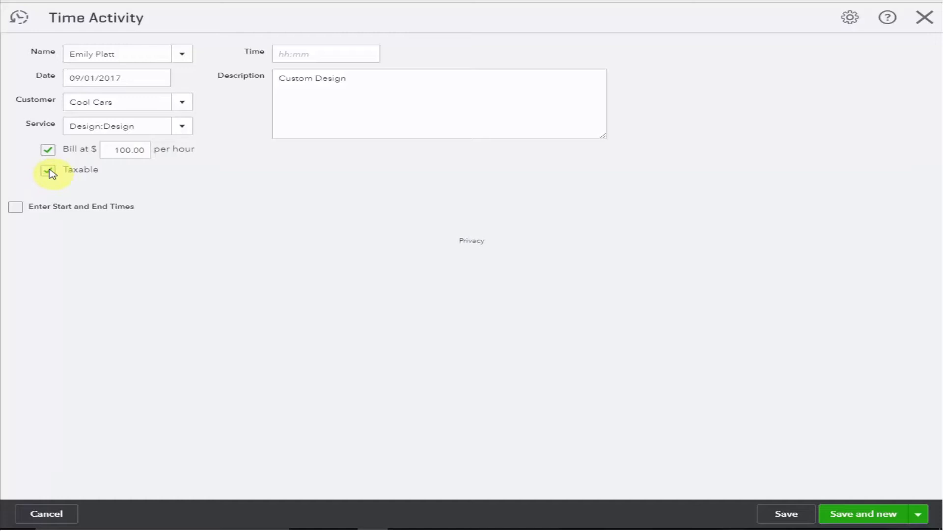
{"action": "left_click", "coordinate": [48, 170]}
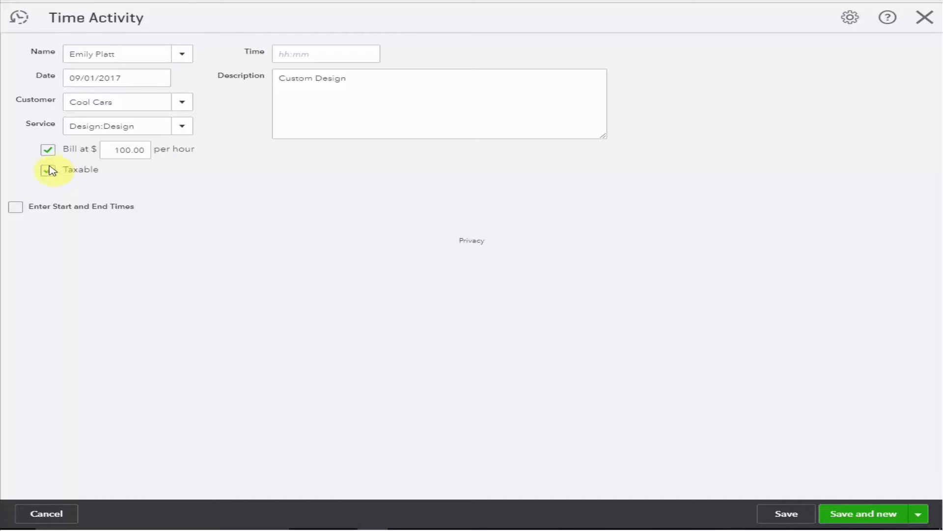
{"action": "left_click", "coordinate": [16, 206]}
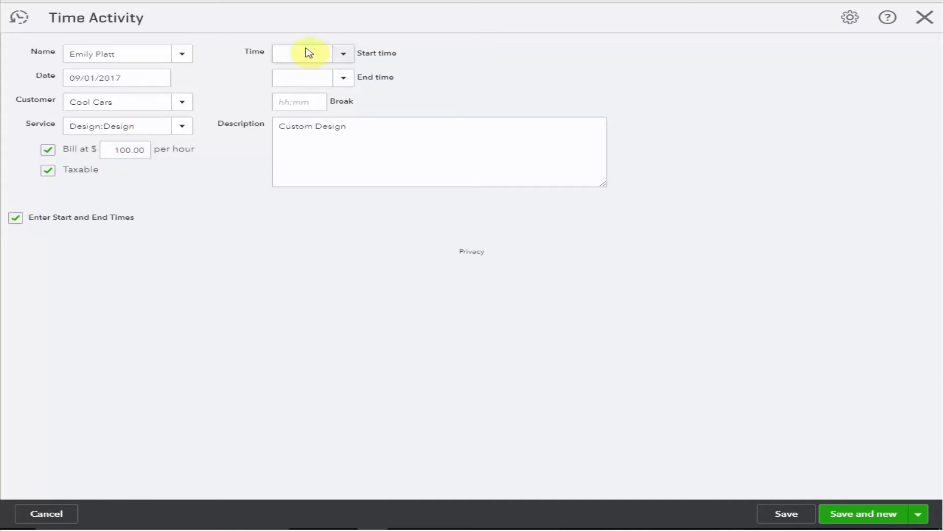
Step: Log 10:00 AM to 4:00 PM with a 0:30 break, then Save and new
{"action": "left_click", "coordinate": [304, 53]}
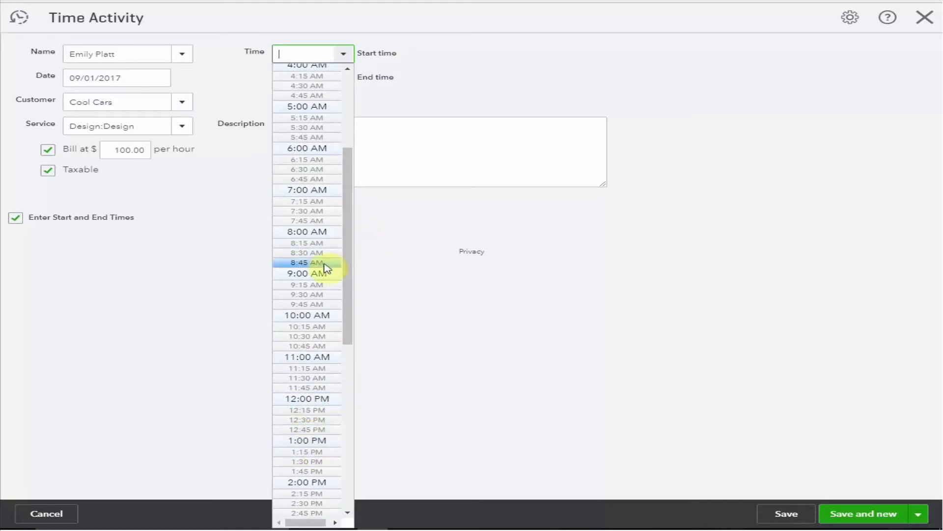
{"action": "left_click", "coordinate": [307, 315]}
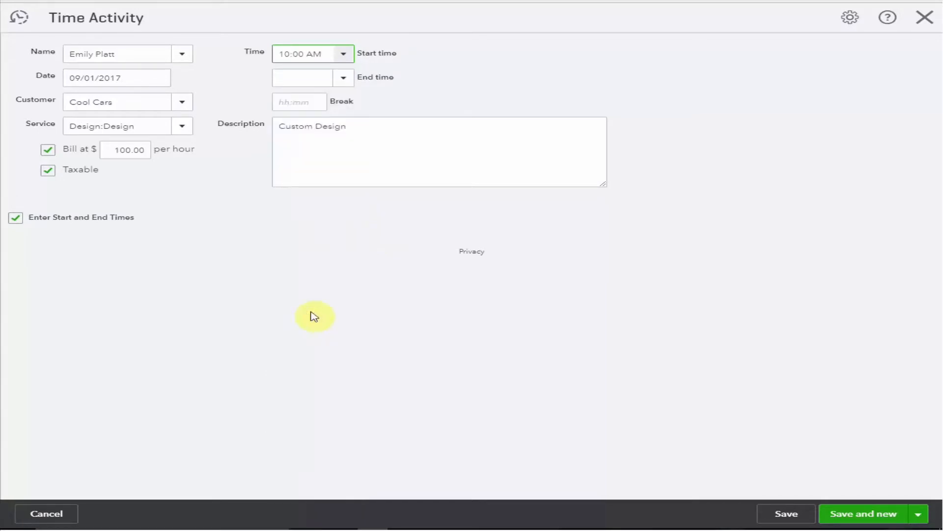
{"action": "mouse_move", "coordinate": [342, 258]}
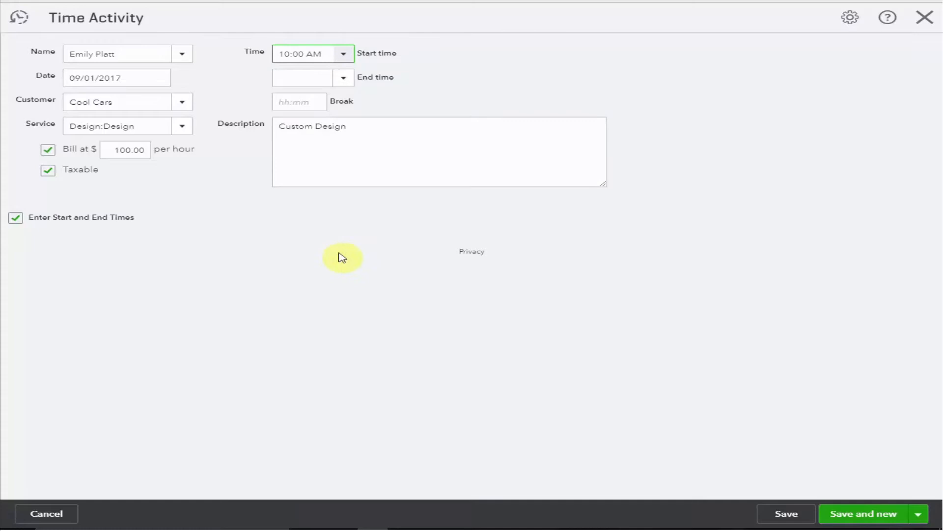
{"action": "left_click", "coordinate": [343, 77]}
{"action": "type", "text": "4:00 PM"}
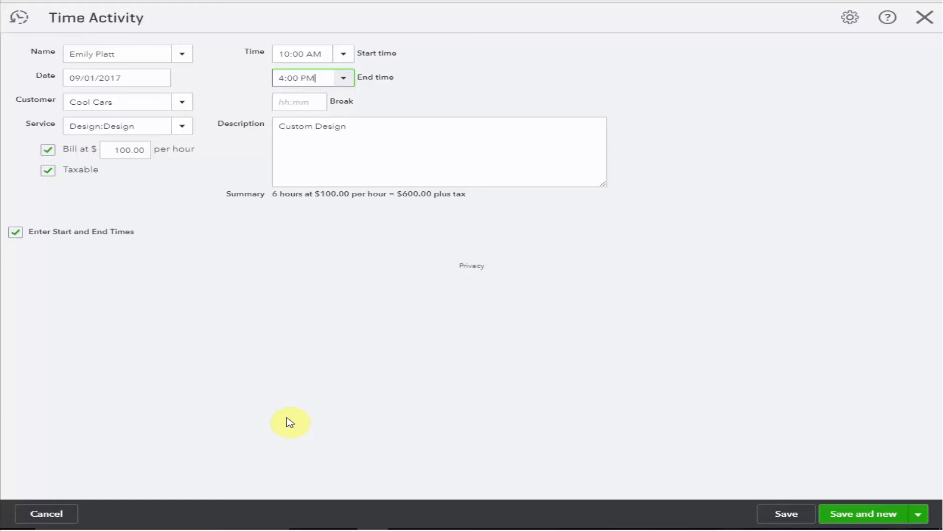
{"action": "left_click", "coordinate": [299, 101]}
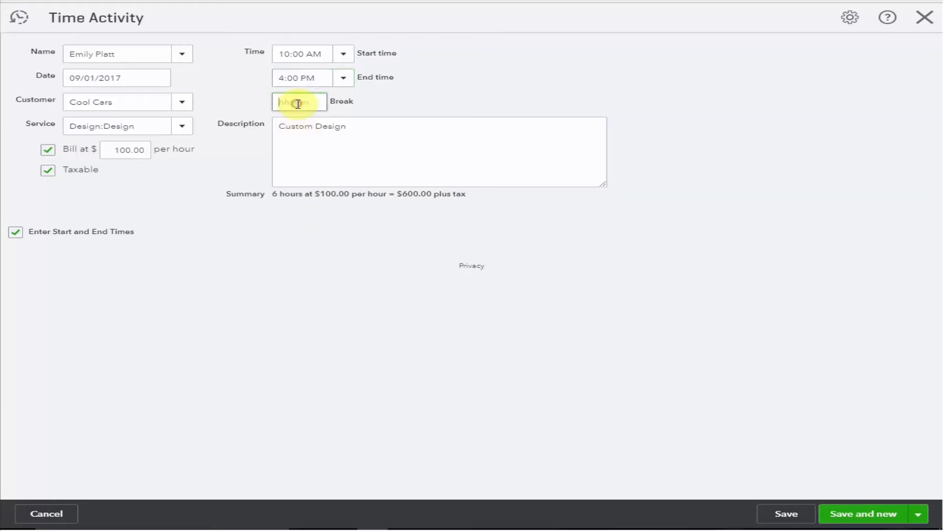
{"action": "type", "text": ".5"}
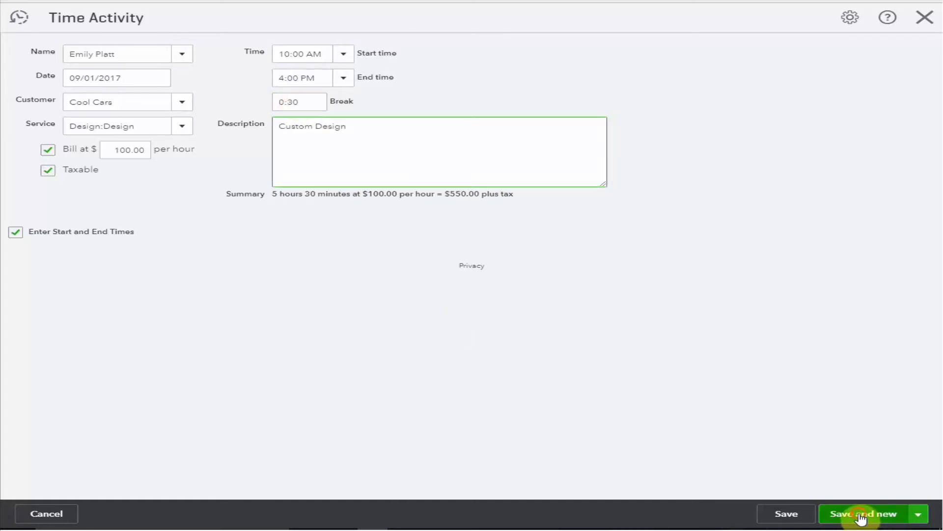
{"action": "left_click", "coordinate": [864, 513]}
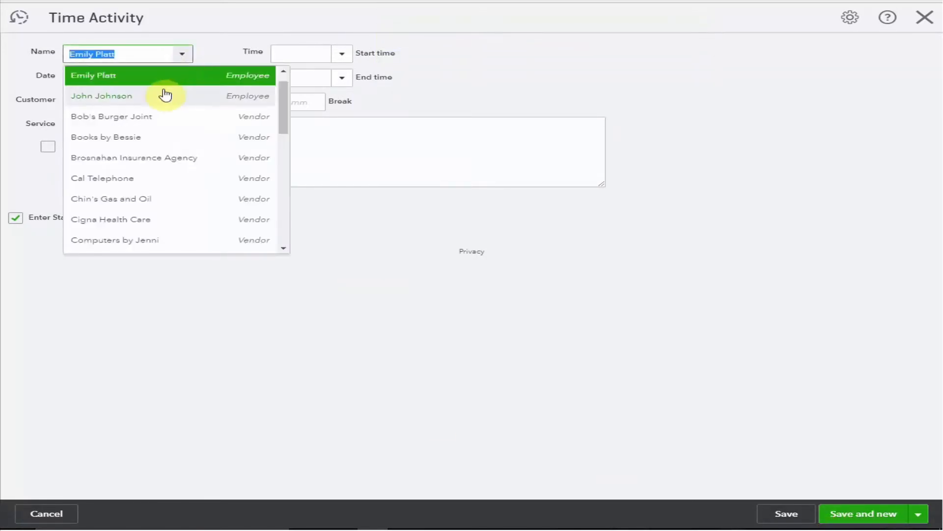
Step: Log 5 hours for John Johnson on Cool Cars as a plain duration
{"action": "left_click", "coordinate": [102, 96]}
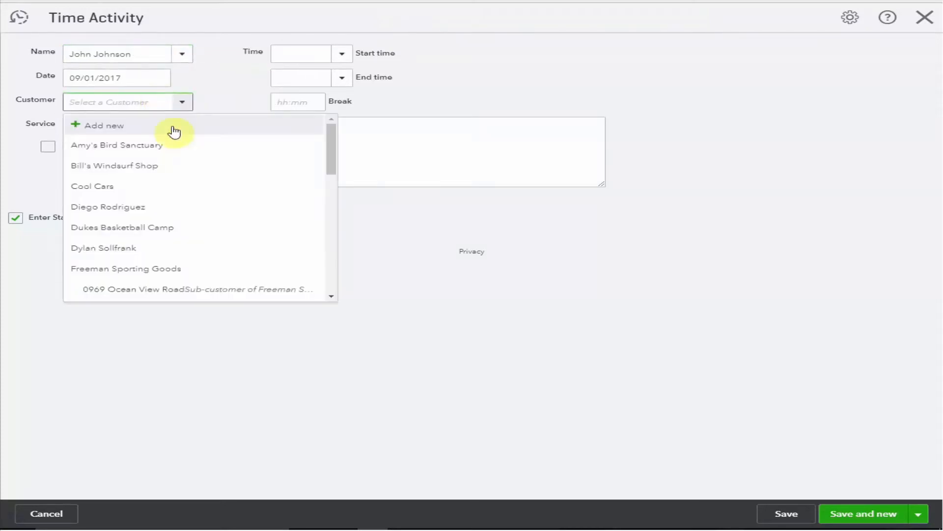
{"action": "left_click", "coordinate": [92, 186]}
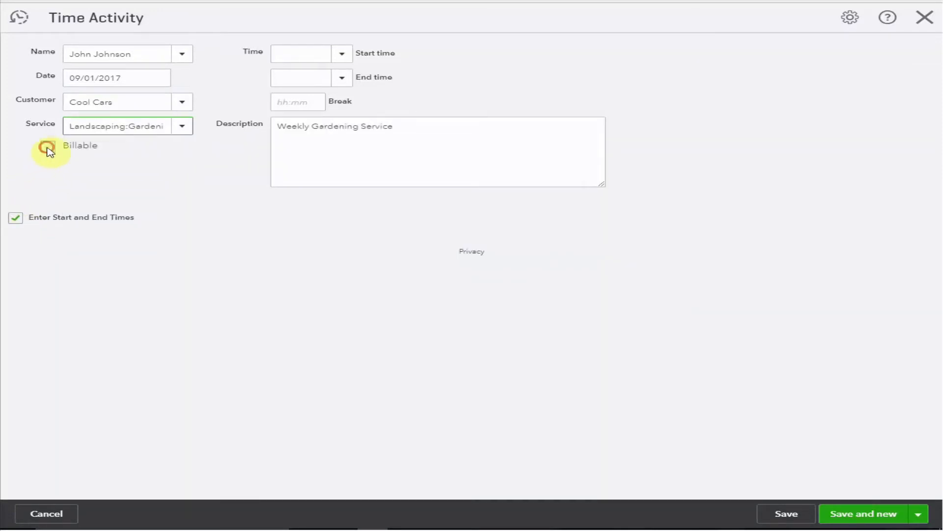
{"action": "left_click", "coordinate": [48, 145]}
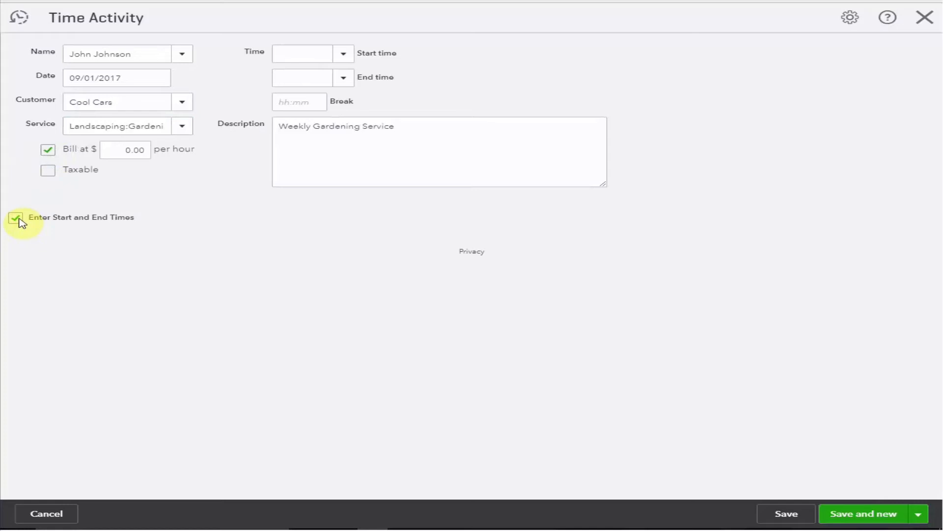
{"action": "left_click", "coordinate": [16, 217]}
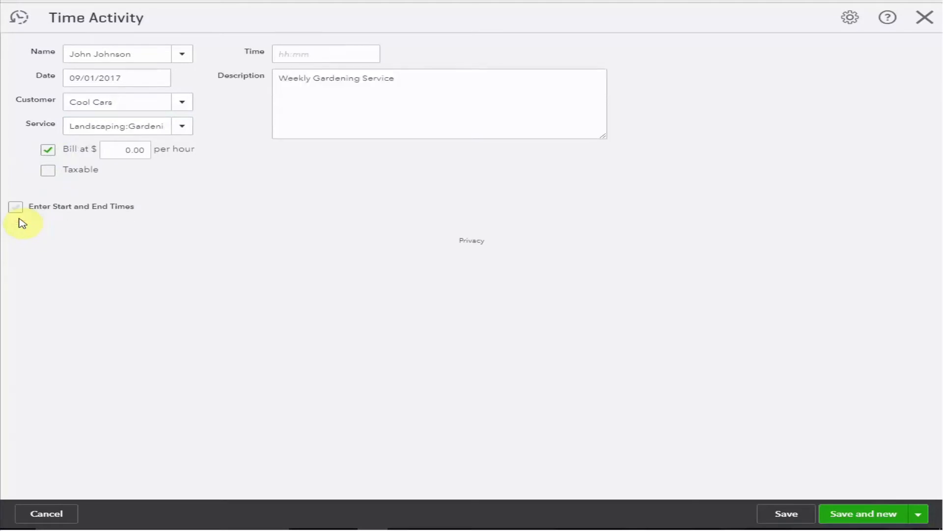
{"action": "left_click", "coordinate": [325, 53]}
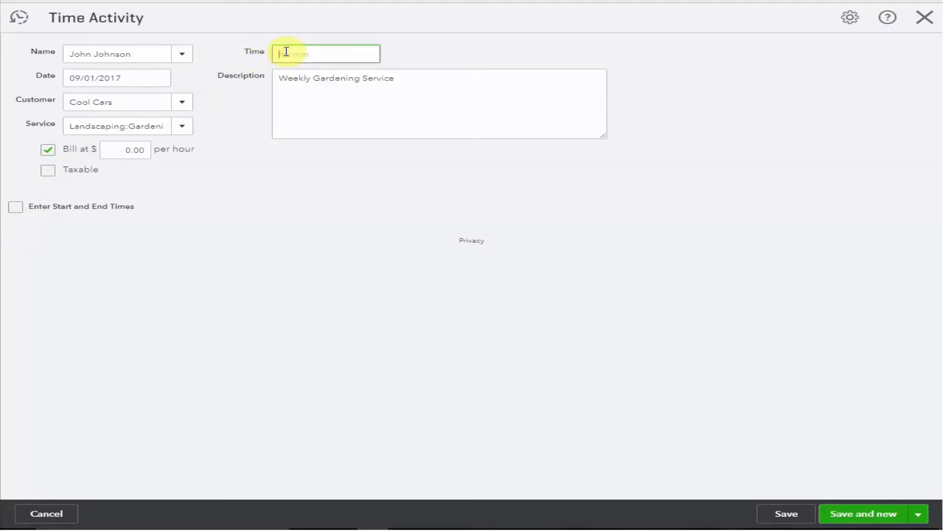
{"action": "type", "text": "5:00"}
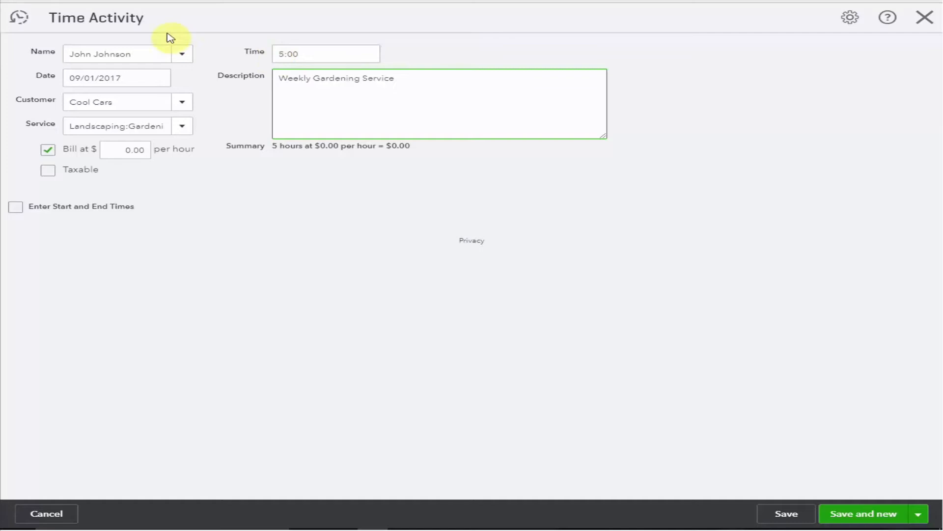
Step: Bill the gardening at $25/hour, add 'including pruning' to the description, and save
{"action": "left_click", "coordinate": [124, 150]}
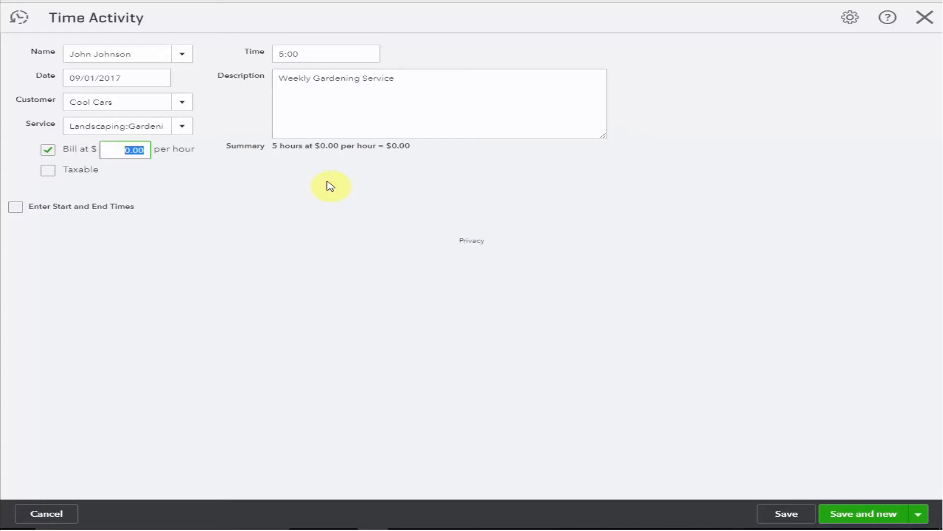
{"action": "type", "text": "25"}
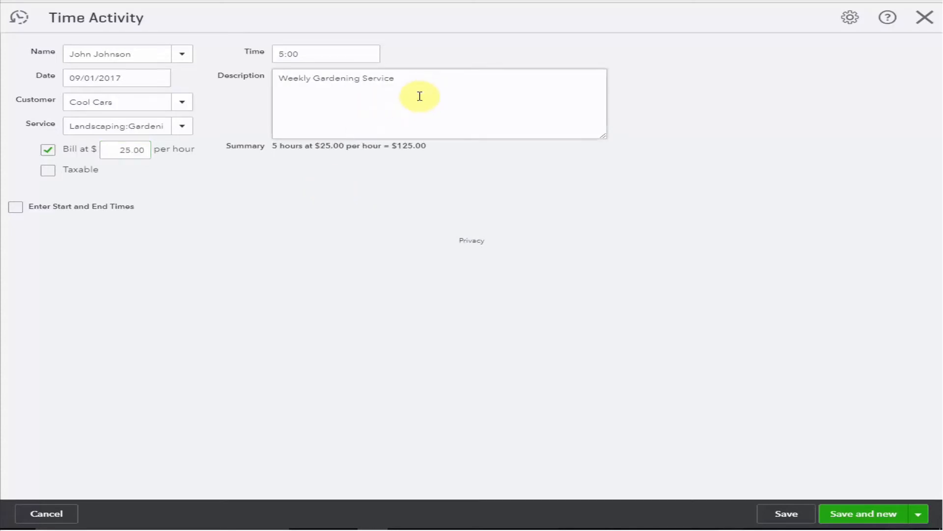
{"action": "double_click", "coordinate": [334, 78]}
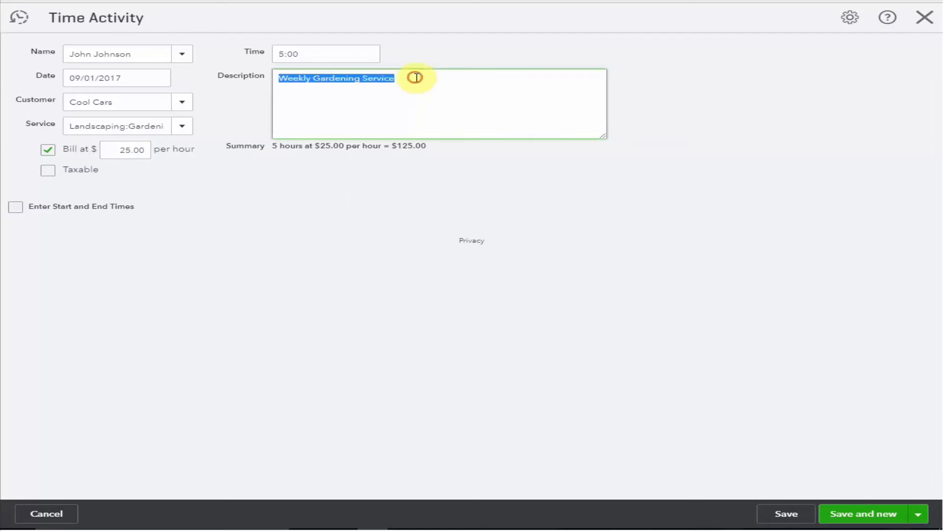
{"action": "type", "text": "including pruning"}
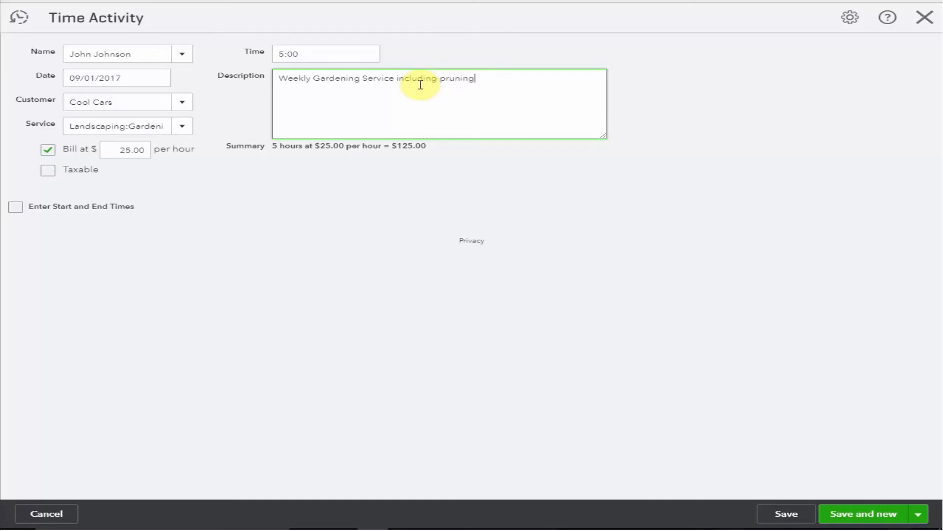
{"action": "mouse_move", "coordinate": [817, 292]}
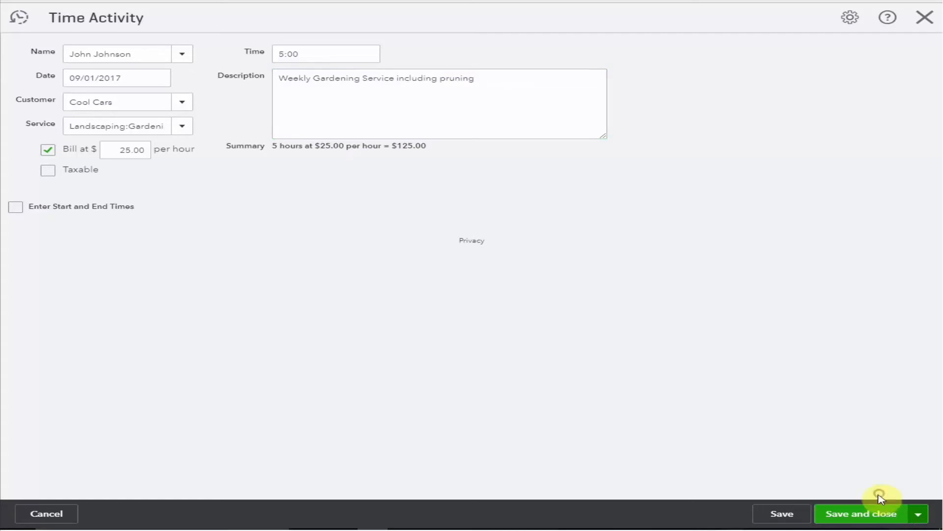
{"action": "left_click", "coordinate": [861, 512]}
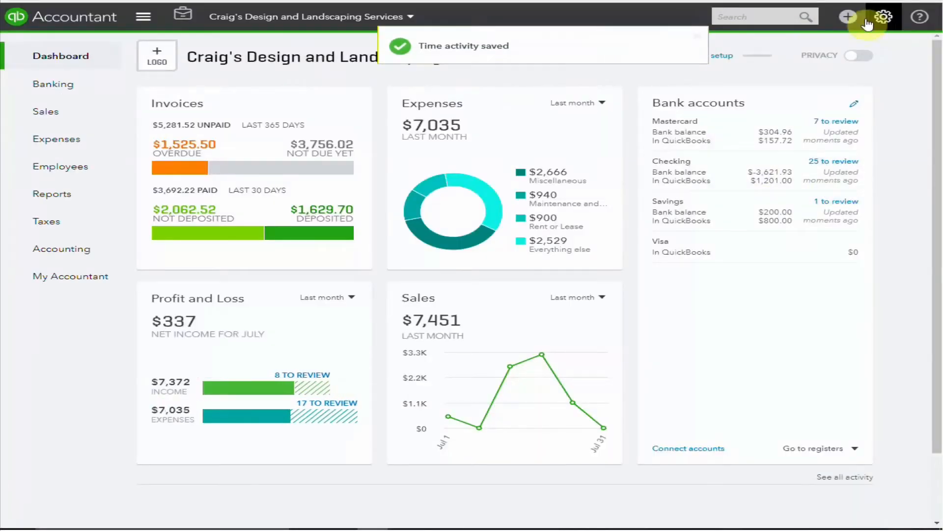
Step: Create a Cool Cars invoice holding the Custom Design and gardening billable time ($675.00)
{"action": "left_click", "coordinate": [847, 16]}
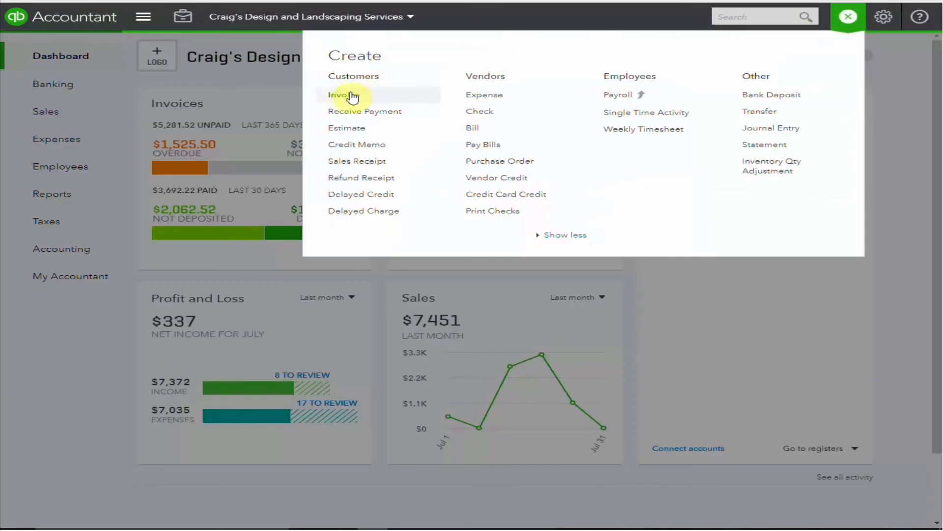
{"action": "left_click", "coordinate": [342, 95]}
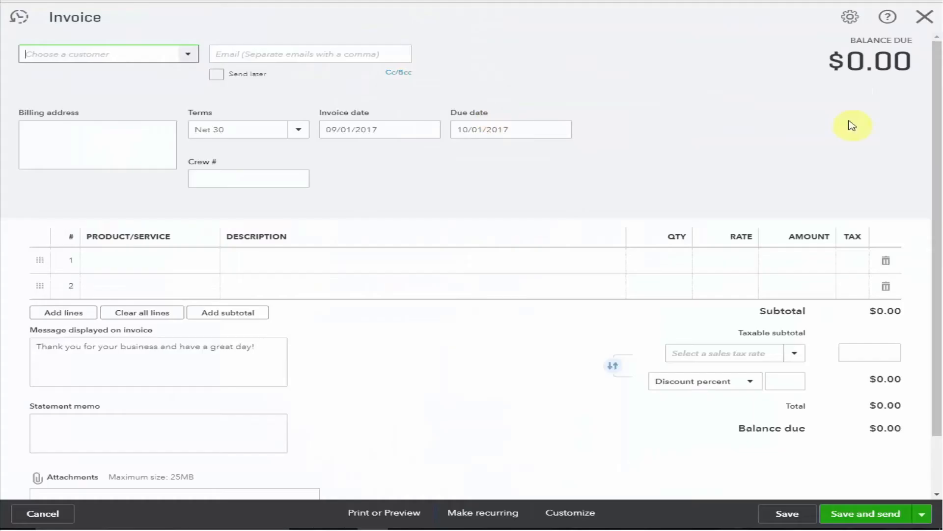
{"action": "left_click", "coordinate": [108, 54]}
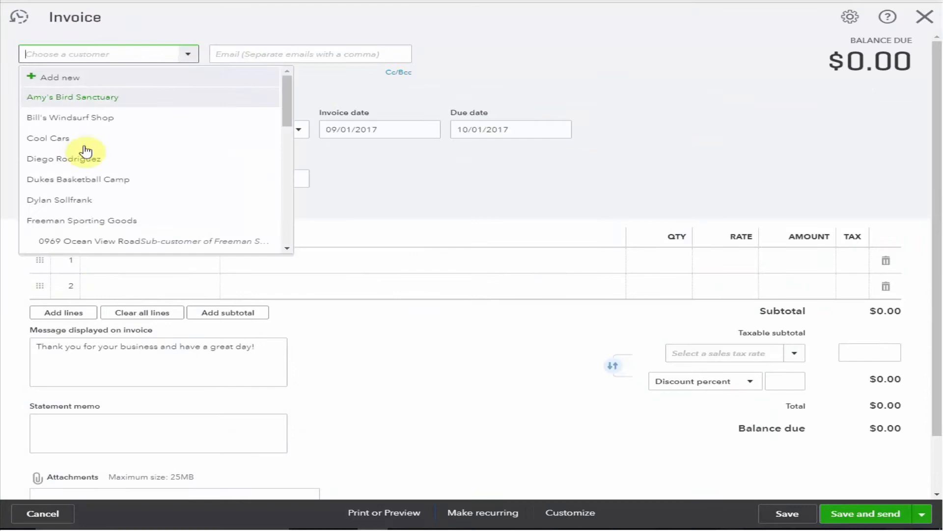
{"action": "left_click", "coordinate": [48, 137]}
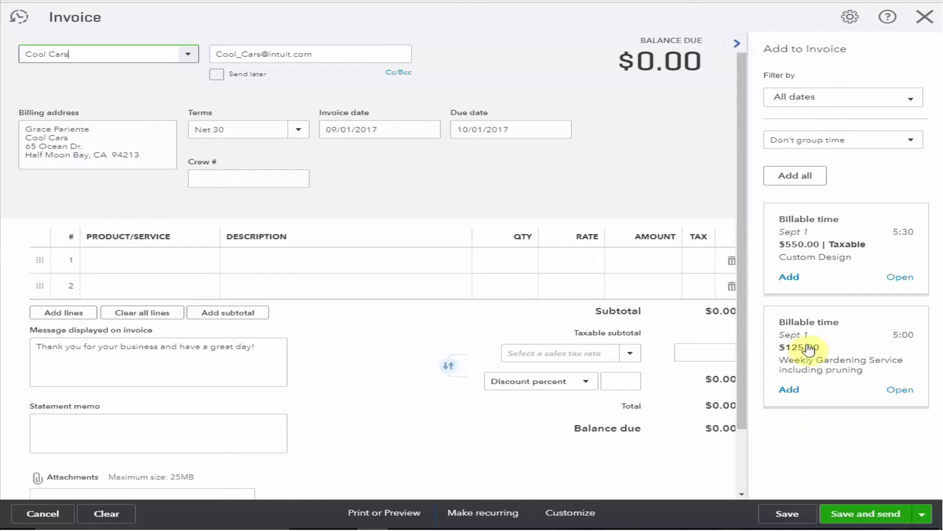
{"action": "left_click", "coordinate": [789, 276]}
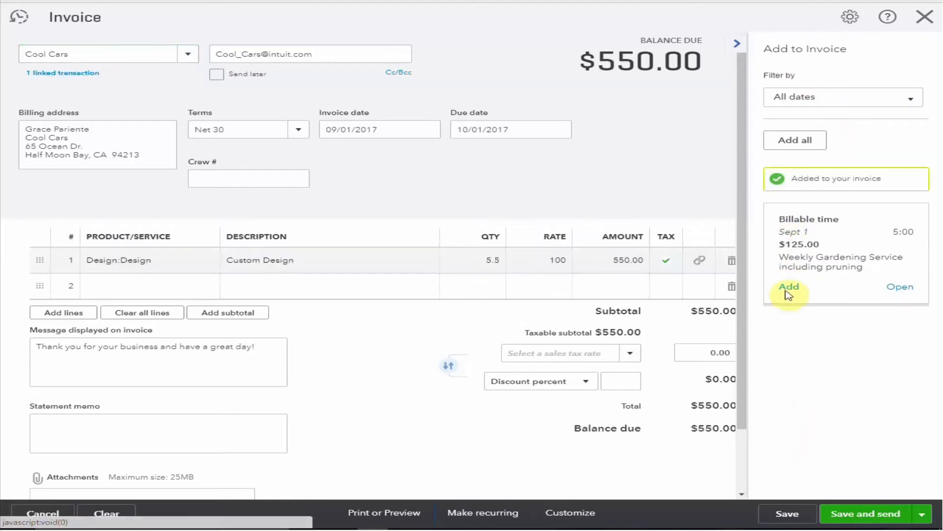
{"action": "left_click", "coordinate": [789, 286]}
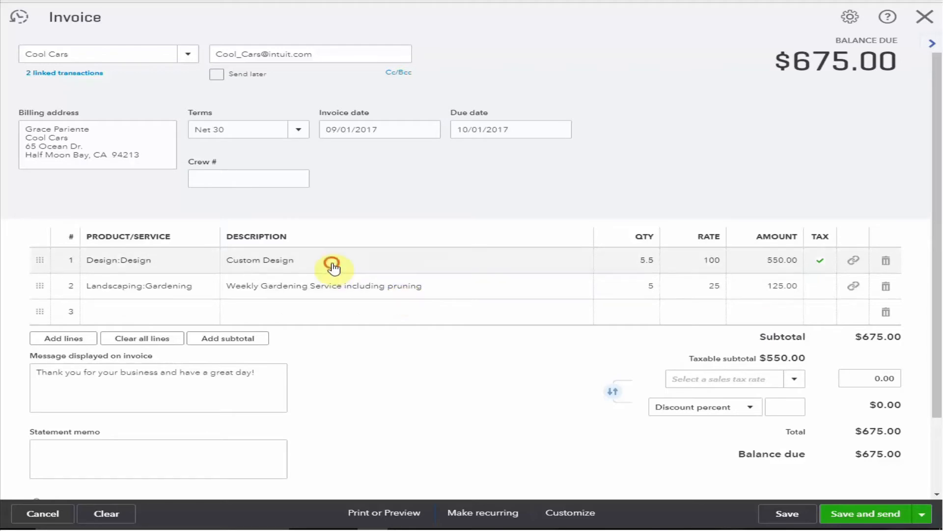
Step: Append 'as per agreement' to the design line, apply Tucson tax ($725.05), and save
{"action": "left_click", "coordinate": [332, 260]}
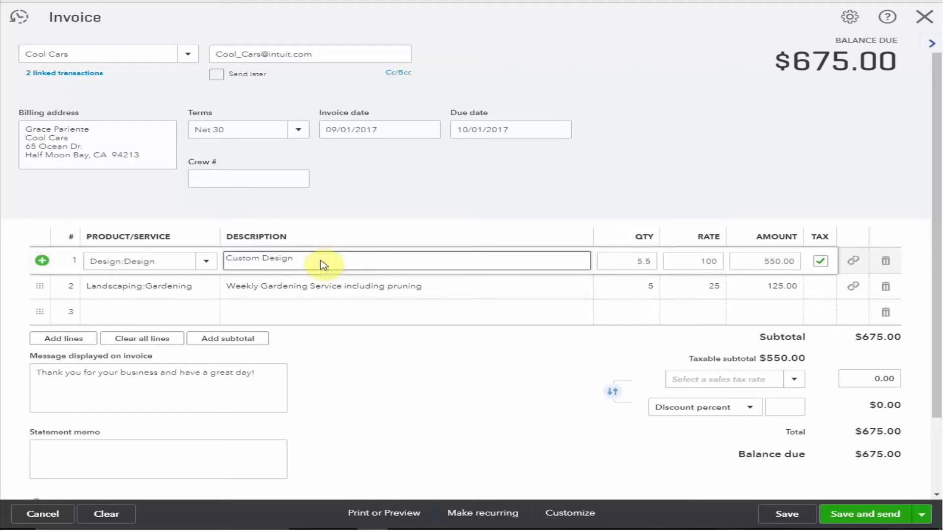
{"action": "type", "text": "as per"}
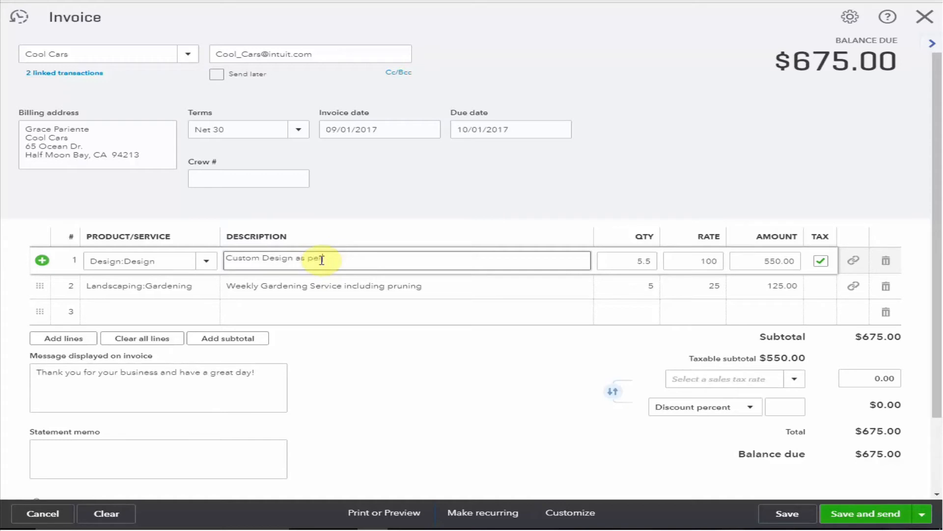
{"action": "type", "text": "agreement"}
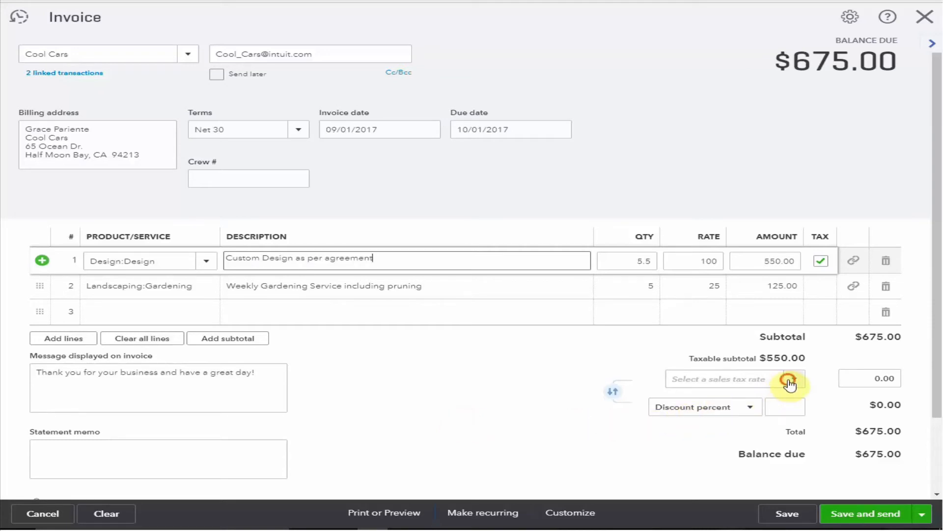
{"action": "left_click", "coordinate": [718, 378]}
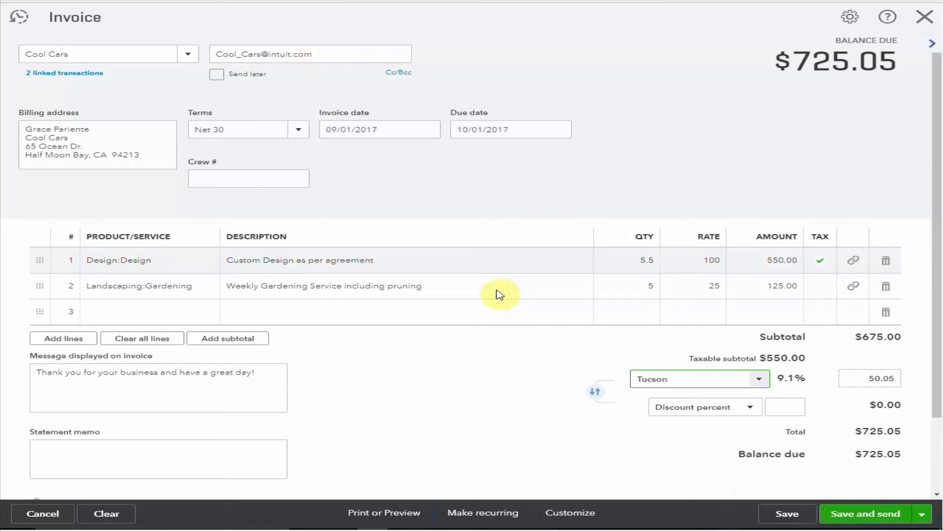
{"action": "left_click", "coordinate": [865, 513]}
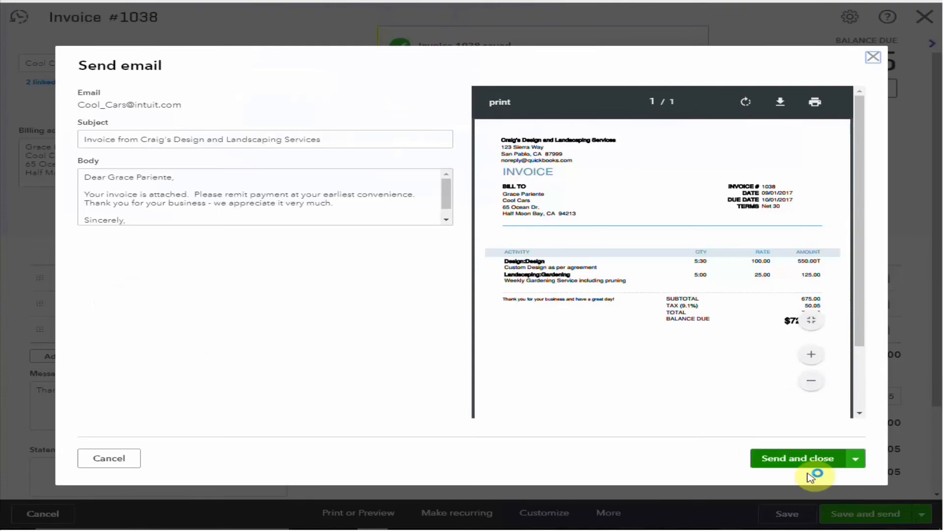
Step: Send invoice #1038 by email to Cool Cars and close it
{"action": "left_click", "coordinate": [798, 458]}
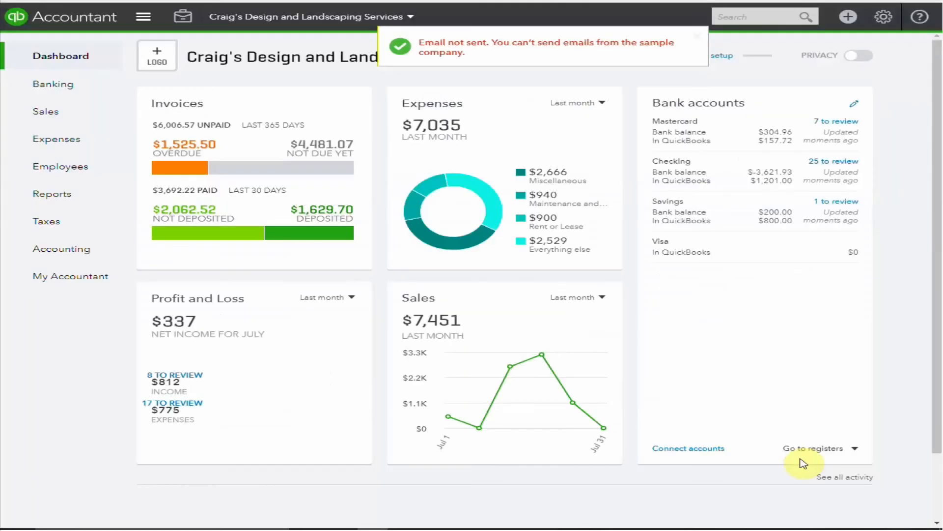